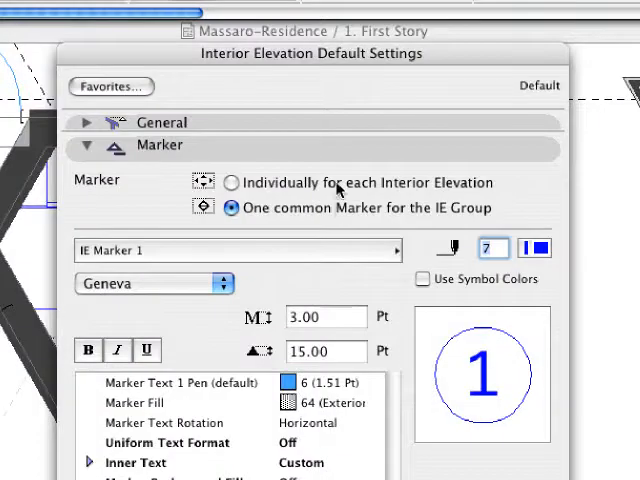
- Set interior elevation markers to 'Individually for each Interior Elevation' with the Built-in IE Marker
left_click(232, 182)
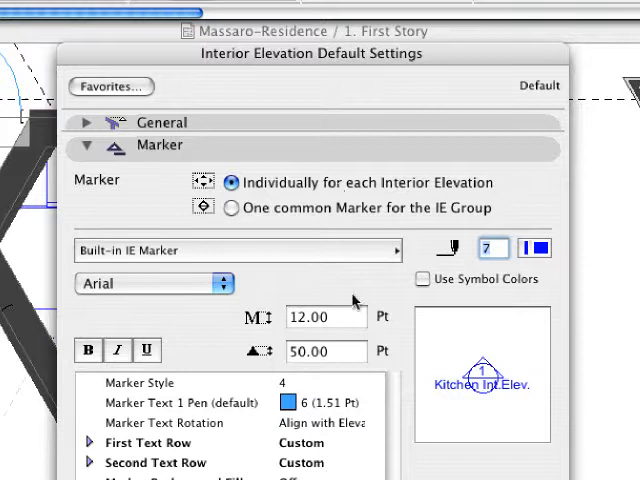
mouse_move(362, 400)
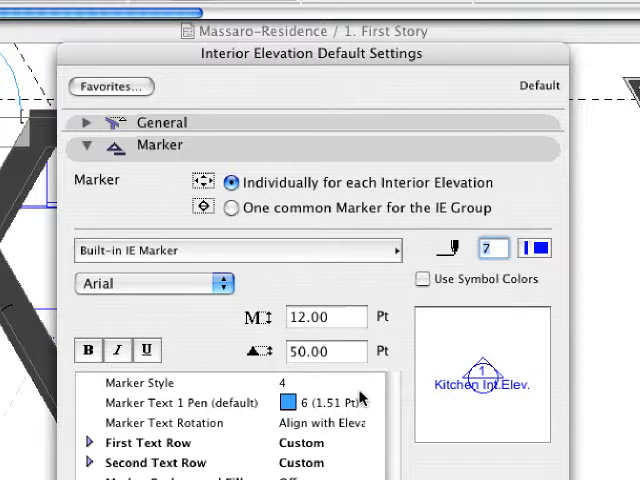
mouse_move(362, 398)
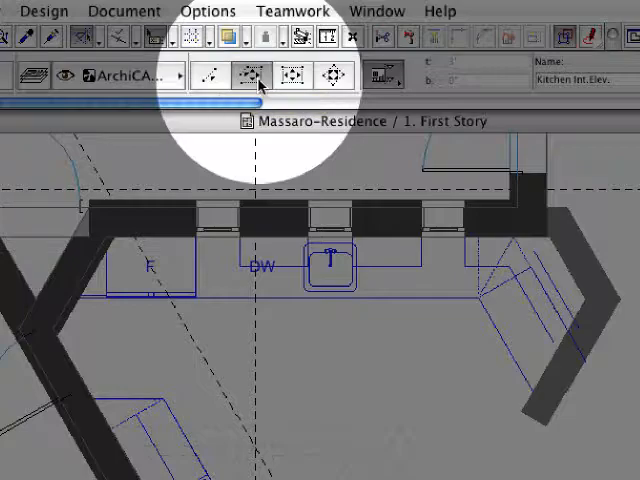
mouse_move(248, 75)
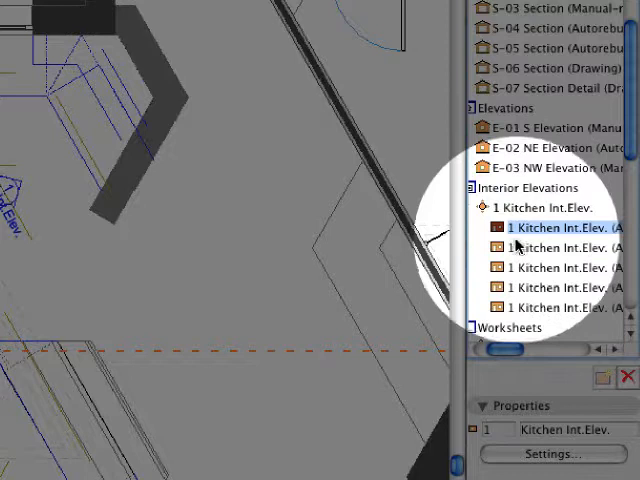
- Open a 1 Kitchen Int.Elev. view from the Project Map and show the Layout Book
left_click(555, 268)
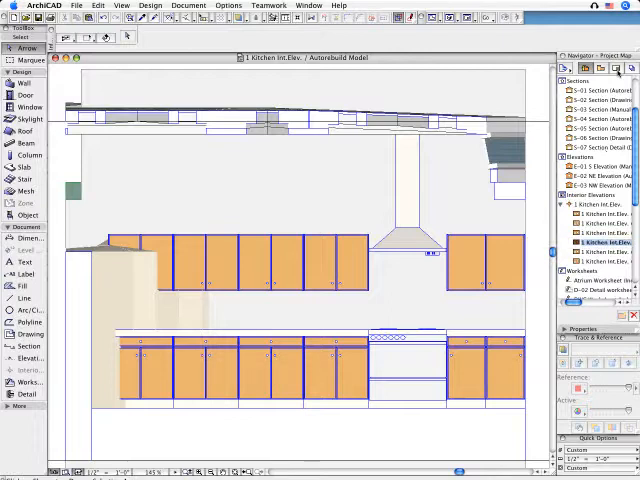
left_click(592, 66)
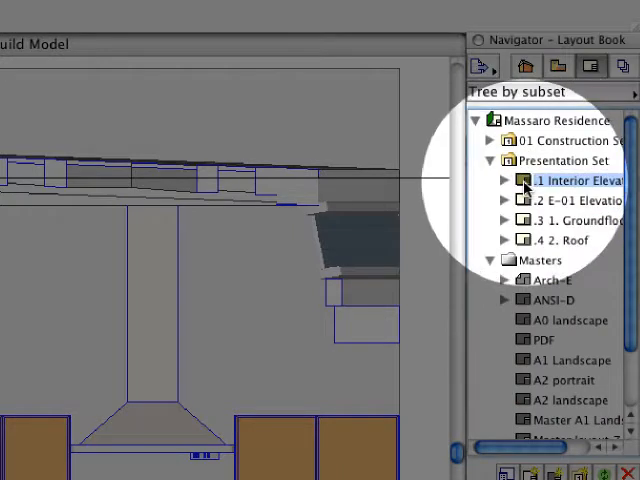
- Open the .1 Interior Elevation layout and drag the 1 Kitchen Int.Elev. group onto it
left_click(524, 66)
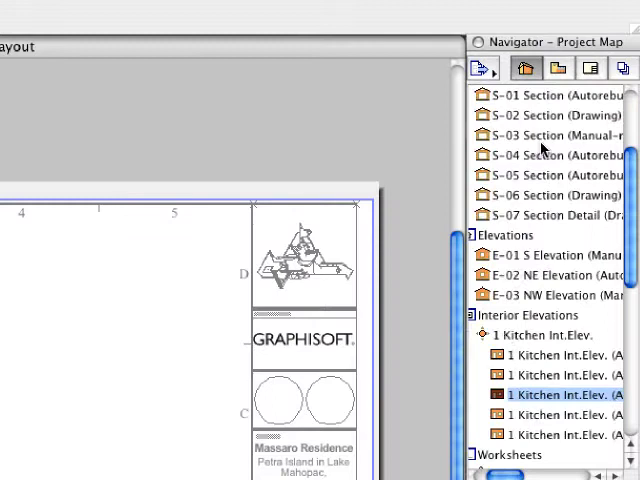
left_click(540, 335)
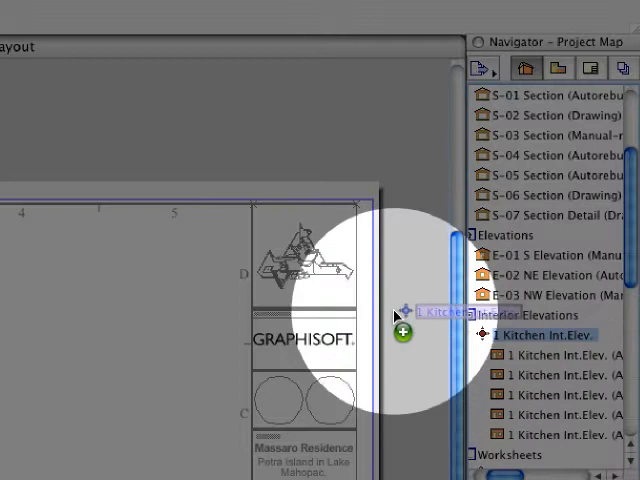
left_click_drag(400, 318, 145, 362)
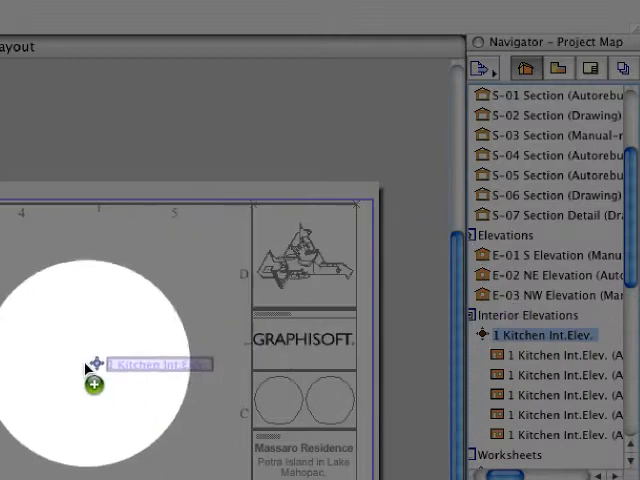